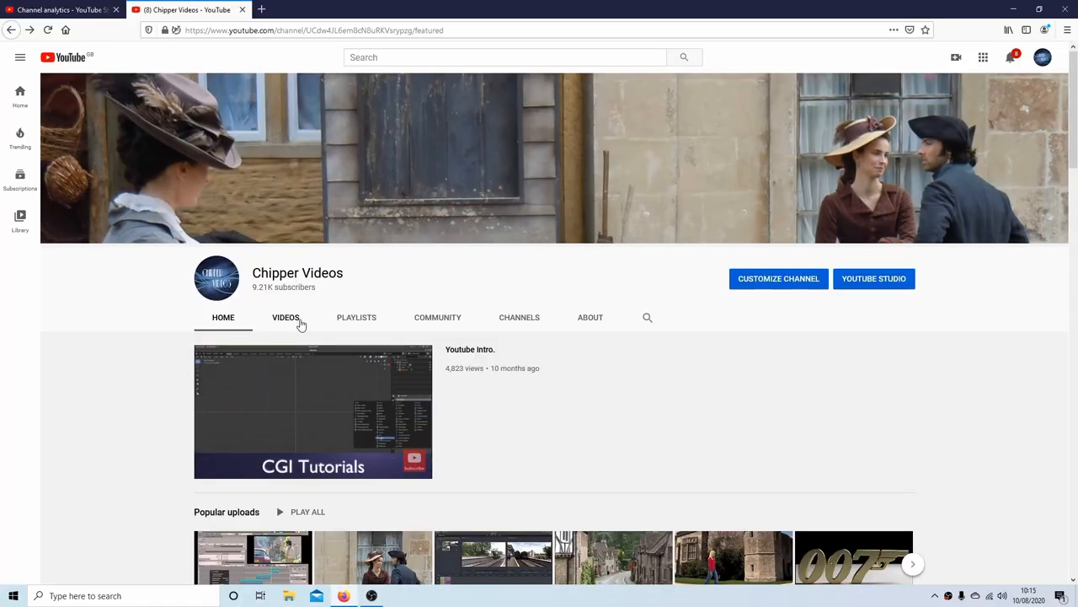
Show the YouTube channel's PLAYLISTS tab and scroll down through its playlists
click(356, 317)
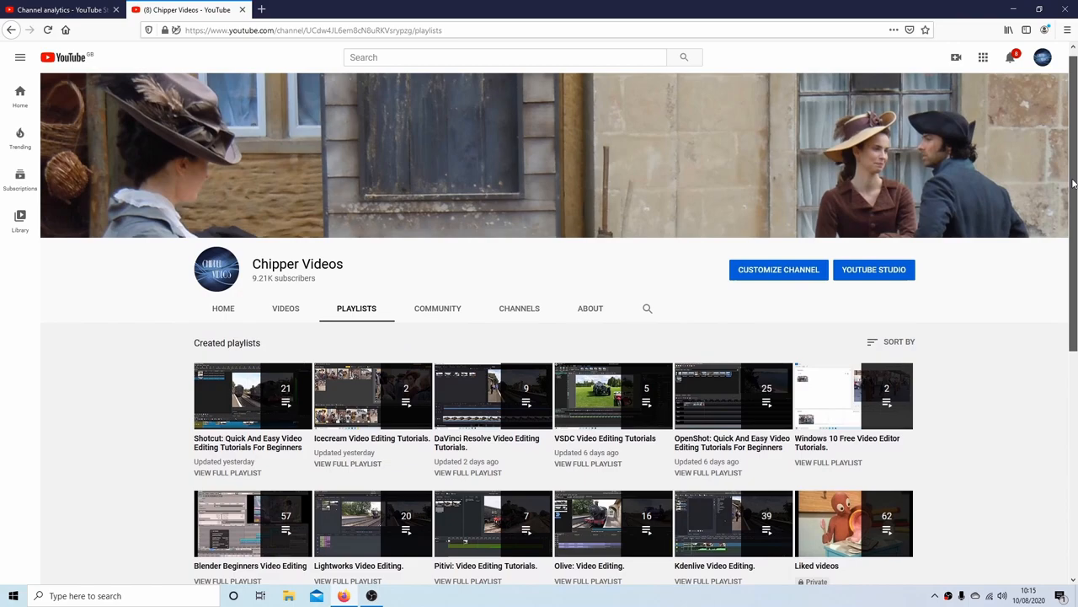
scroll(down, 3)
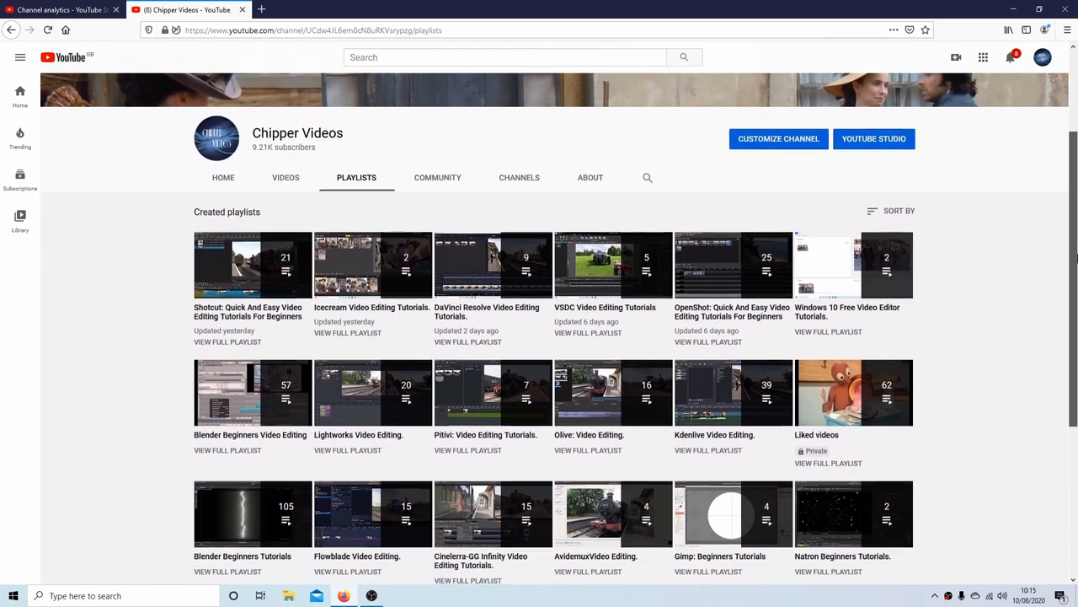
scroll(down, 3)
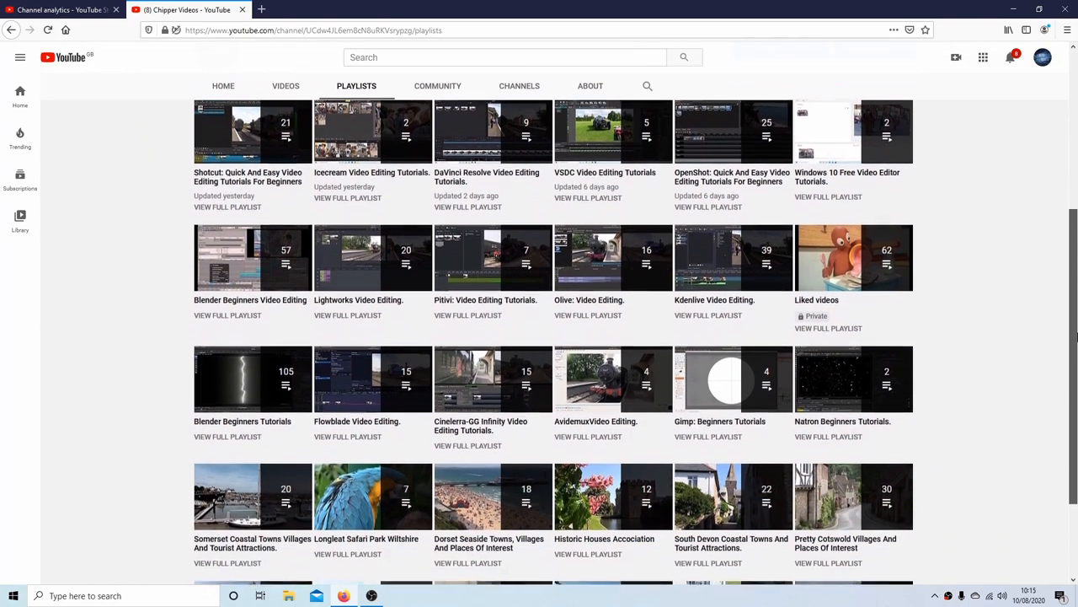
scroll(down, 3)
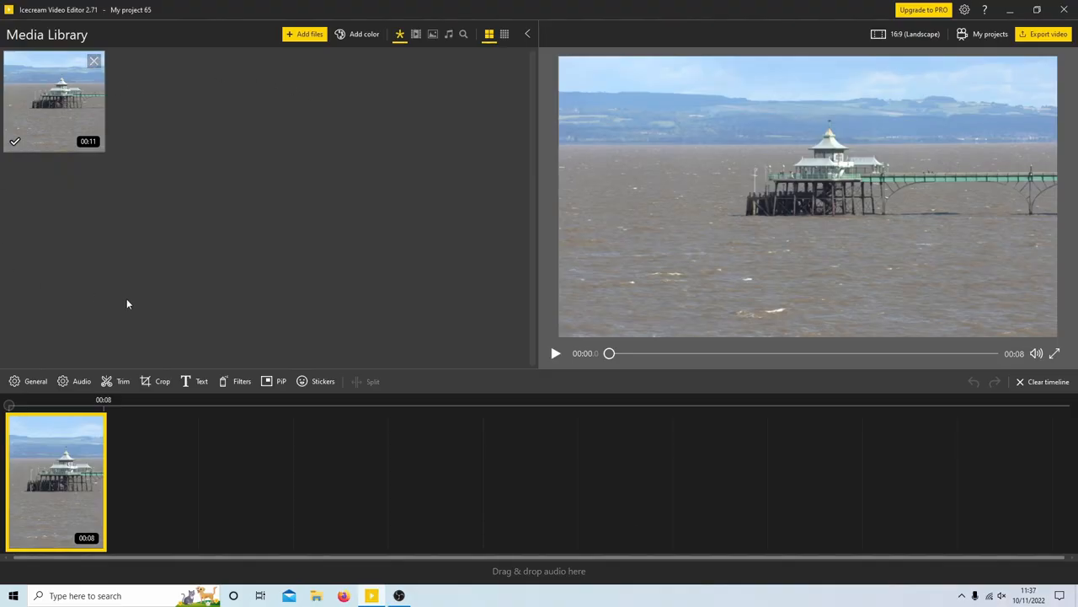
mouse_move(335, 288)
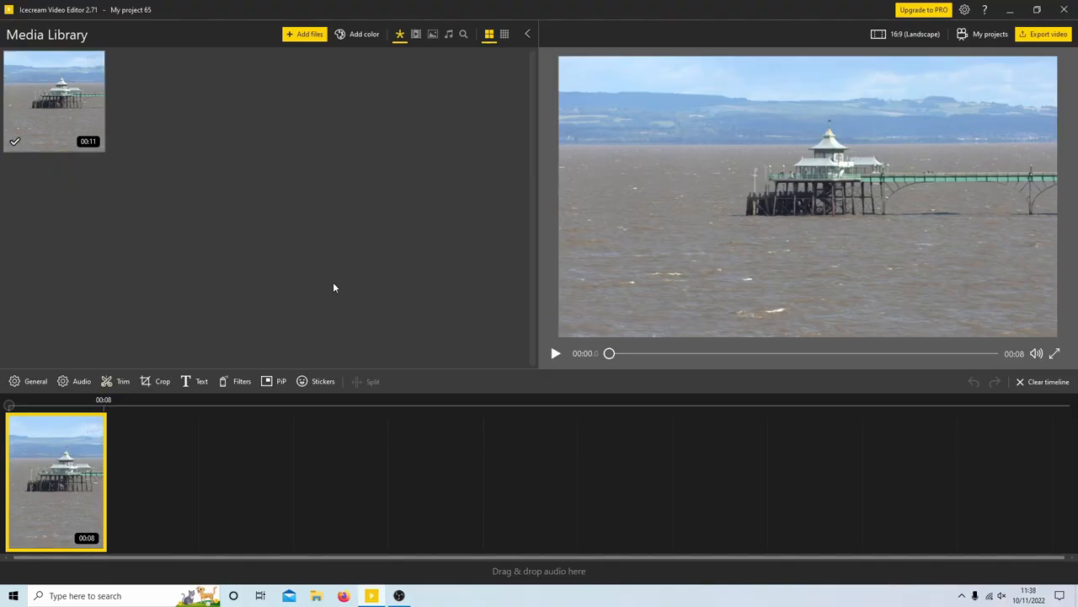
mouse_move(103, 433)
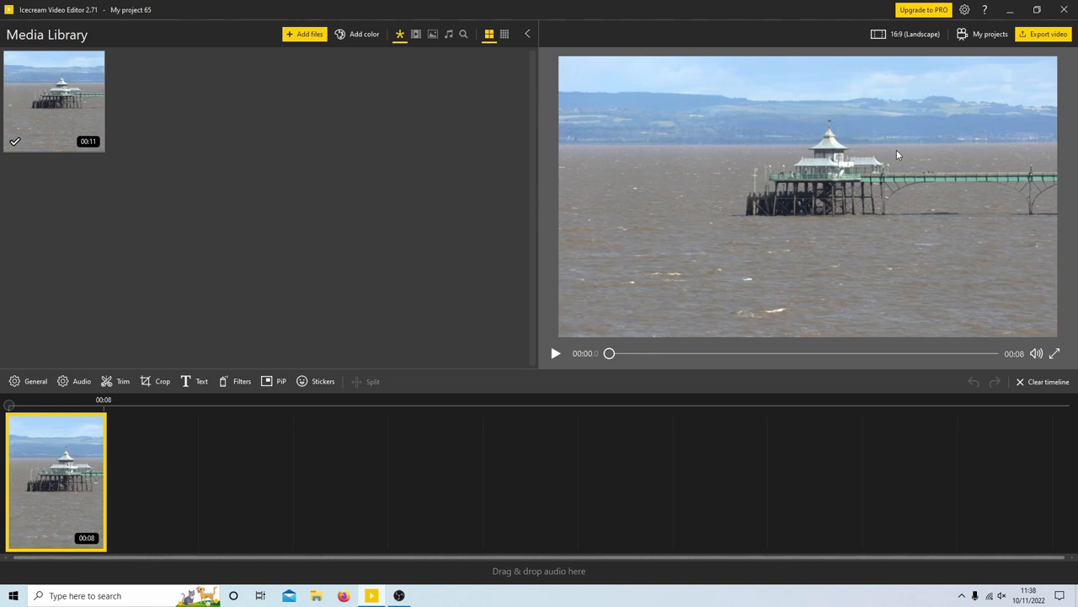
mouse_move(819, 272)
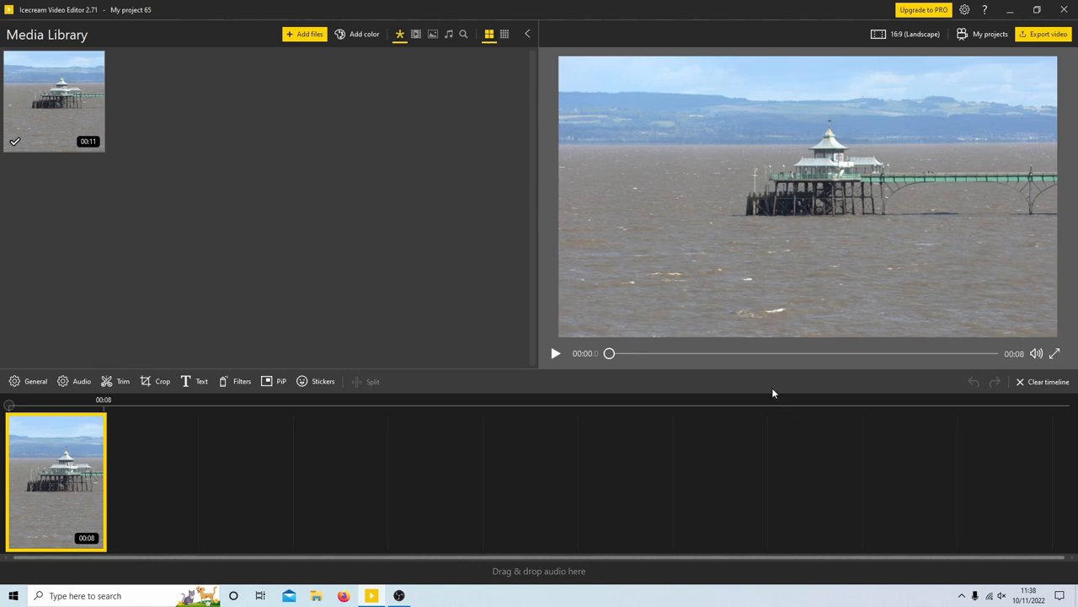
mouse_move(735, 354)
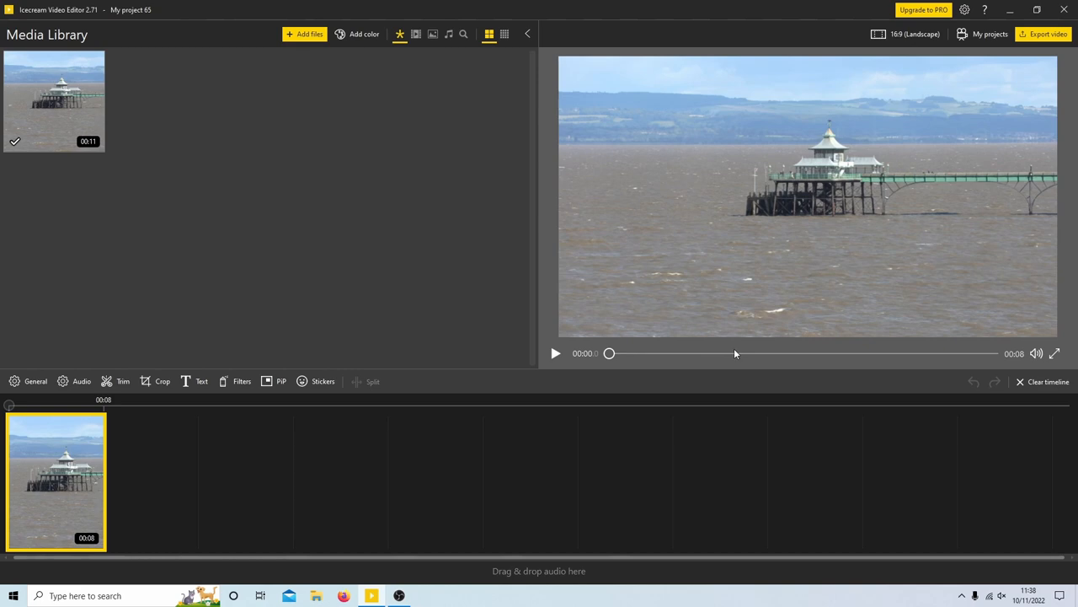
mouse_move(773, 348)
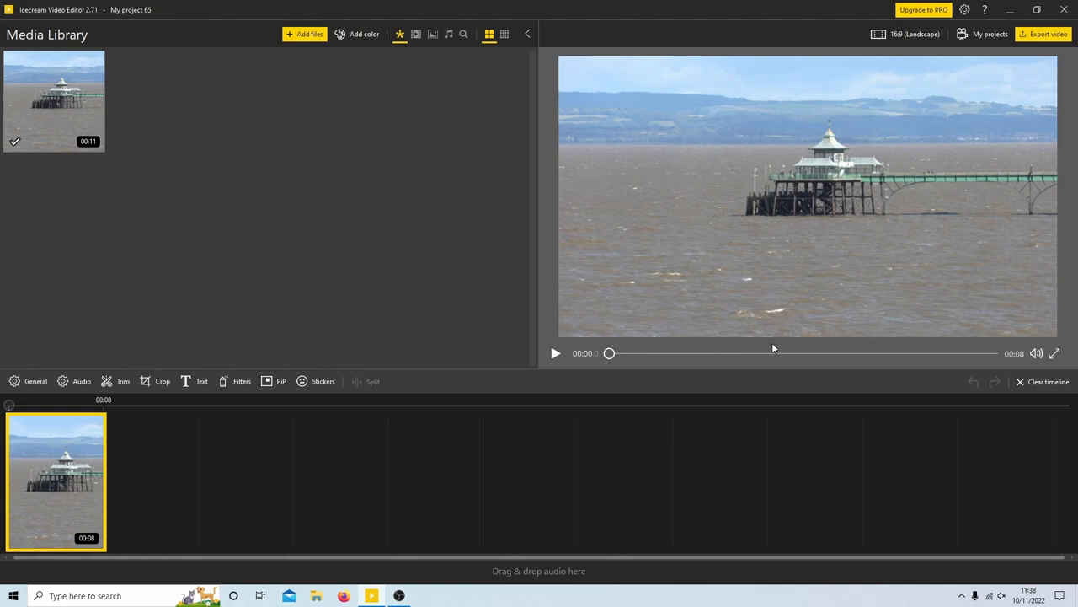
mouse_move(807, 92)
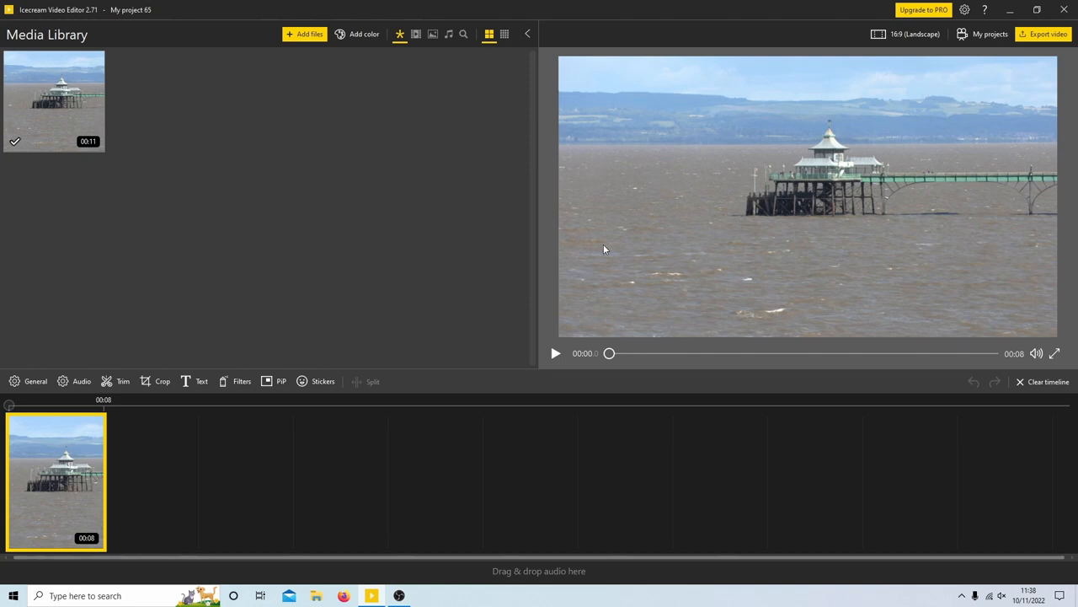
mouse_move(989, 122)
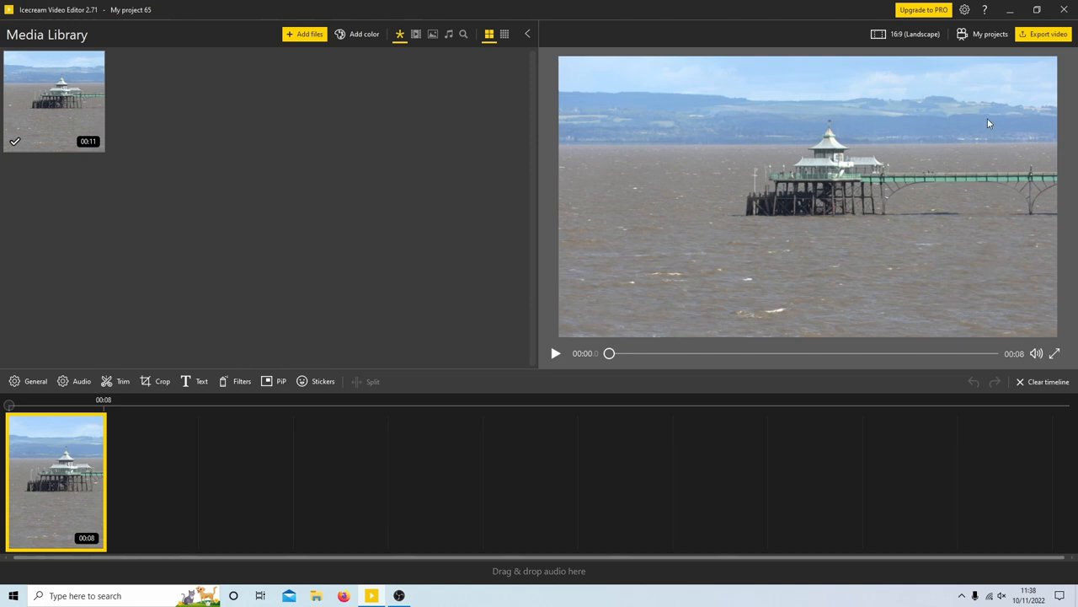
mouse_move(627, 203)
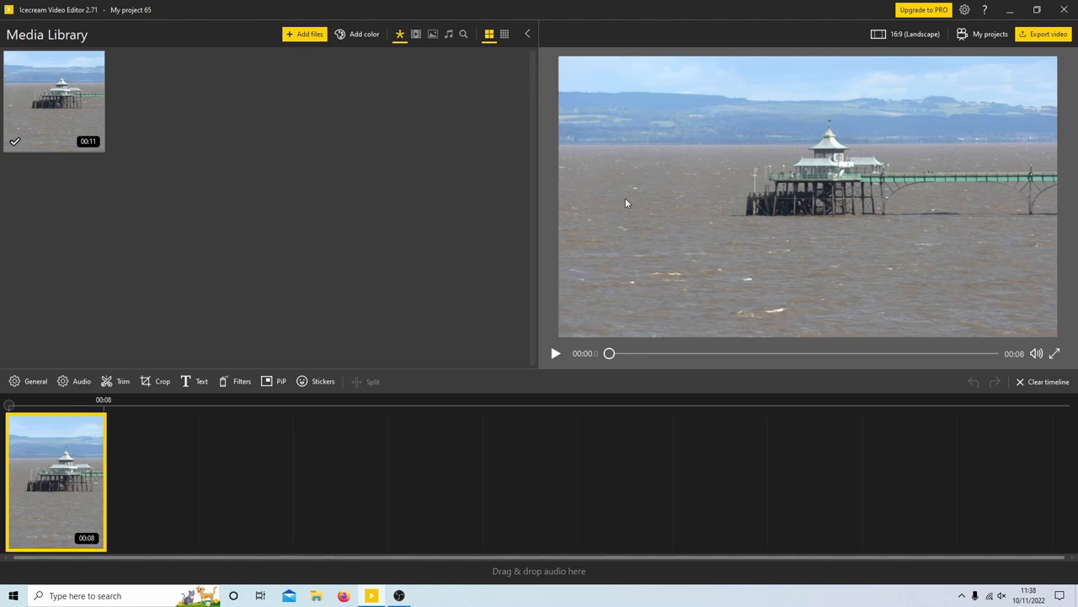
mouse_move(911, 174)
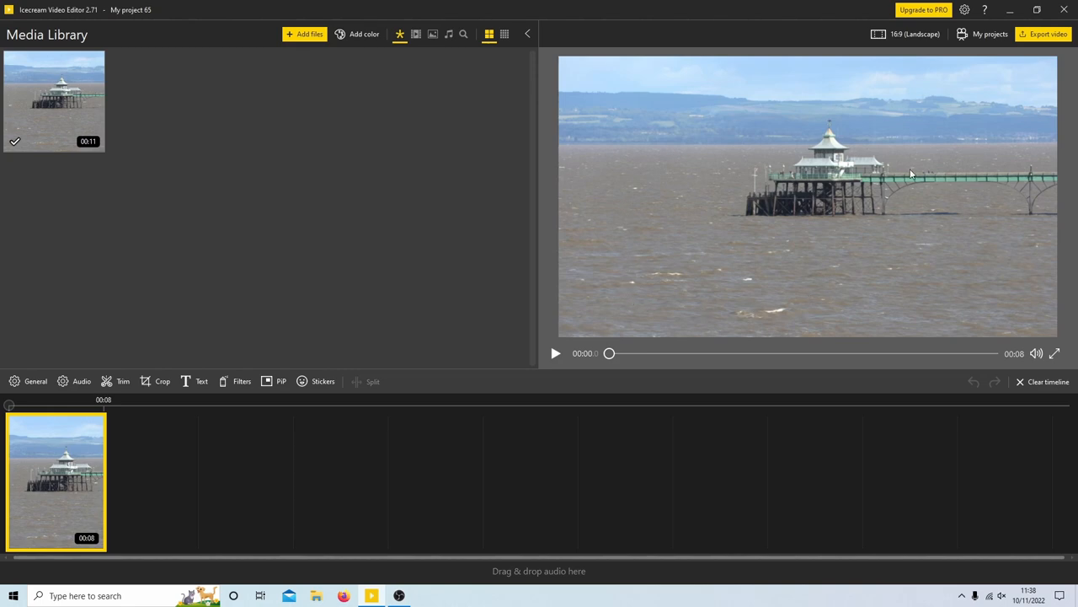
mouse_move(922, 94)
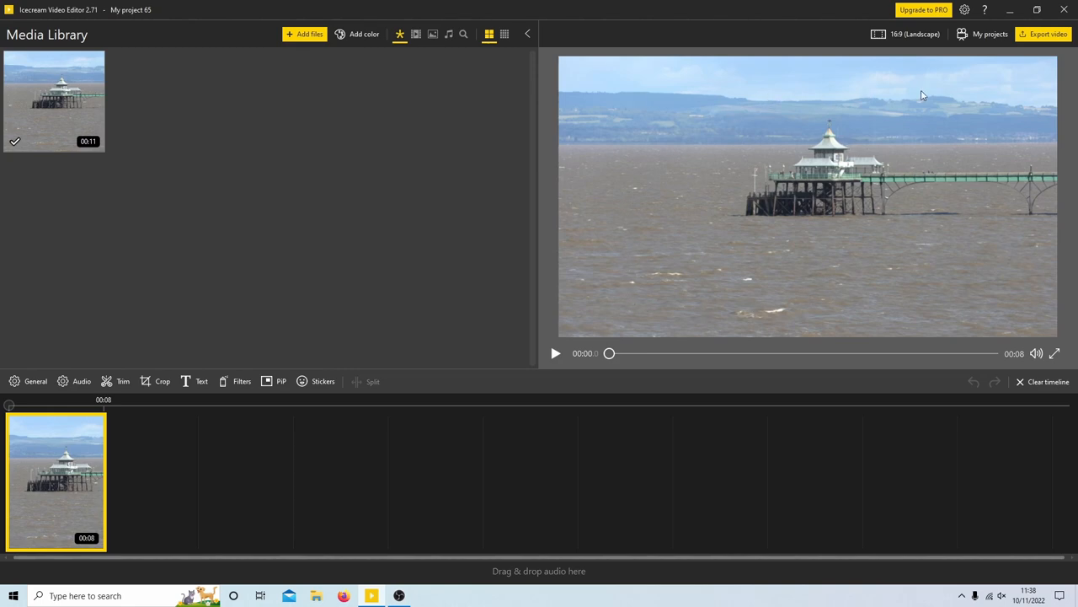
mouse_move(868, 185)
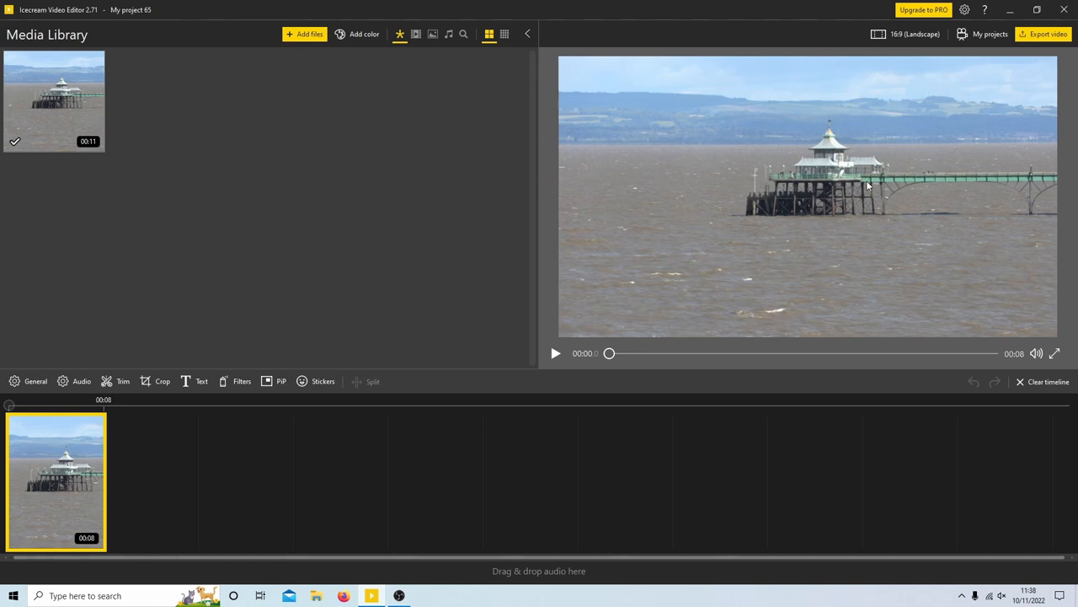
mouse_move(395, 141)
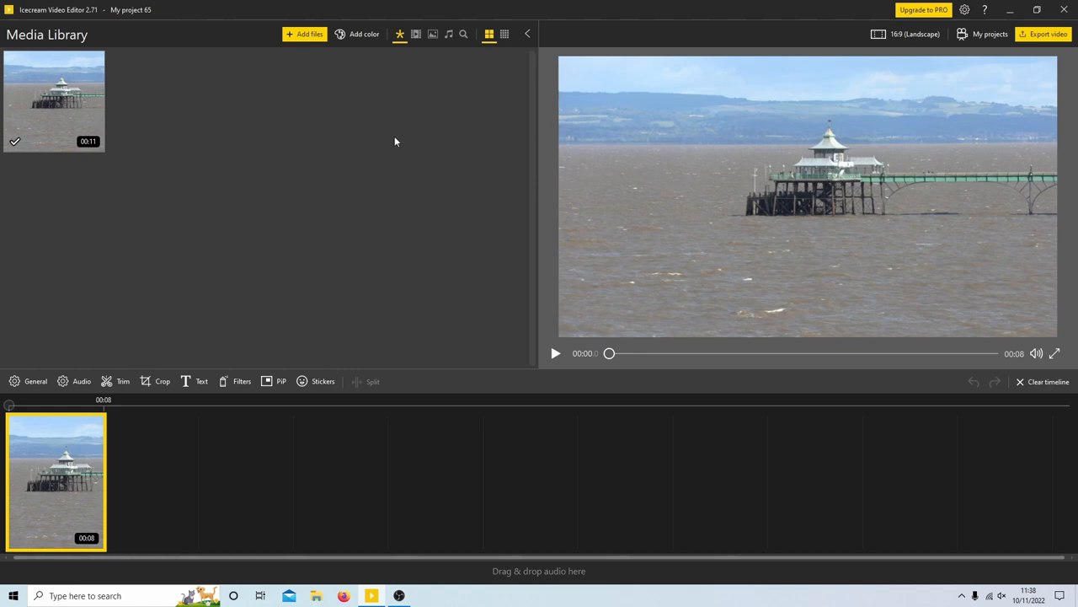
mouse_move(57, 480)
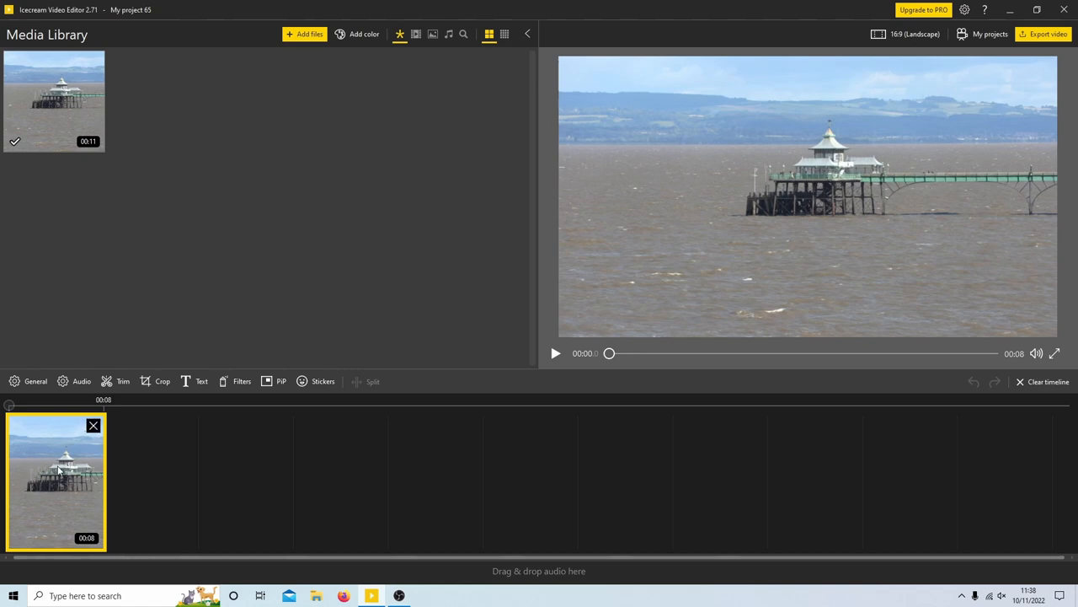
Play the pier clip preview, return the playhead to the start, and open Crop settings
click(555, 353)
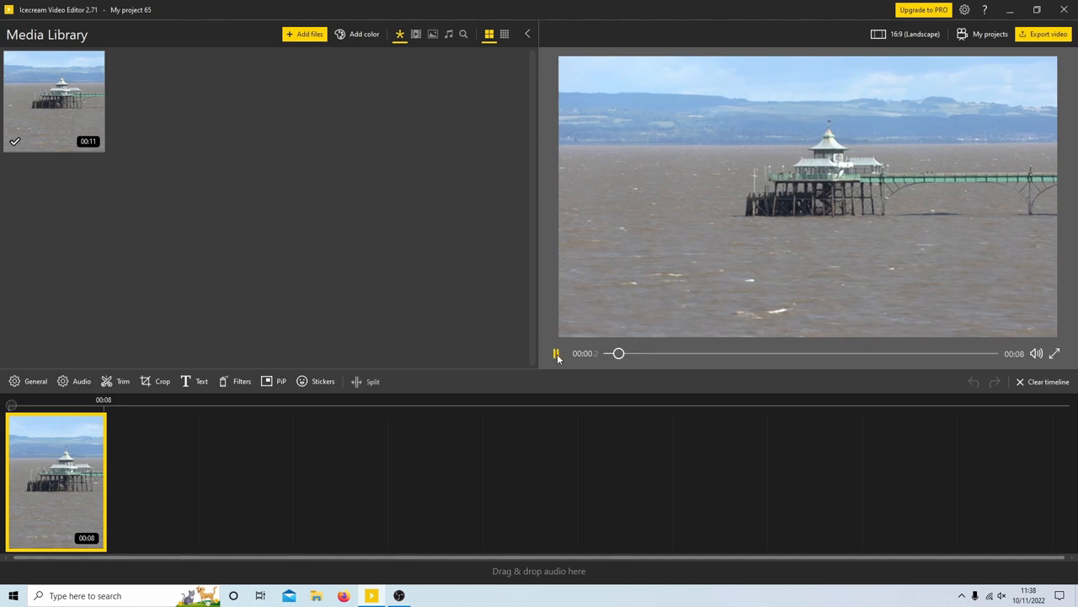
drag(616, 353, 694, 353)
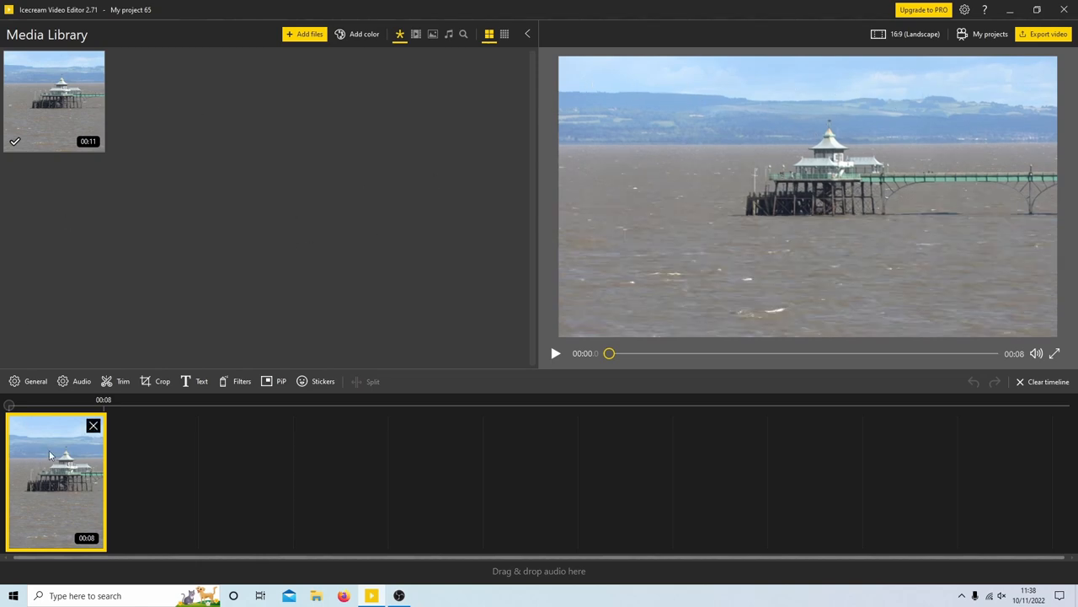
click(162, 381)
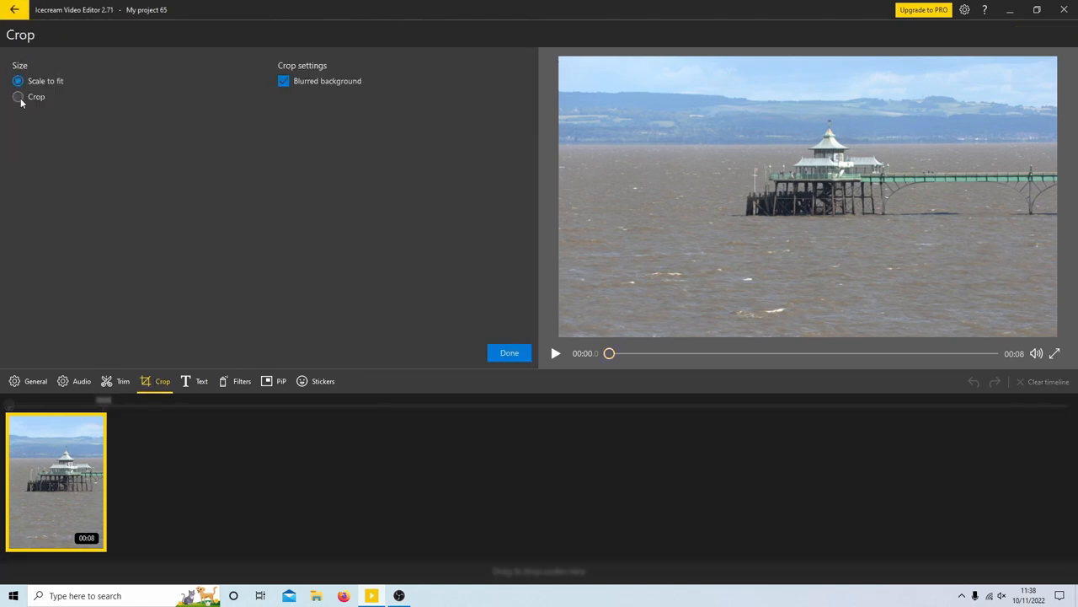
Switch the pier clip from scale-to-fit to Crop mode and shrink the crop frame around the pier
click(17, 96)
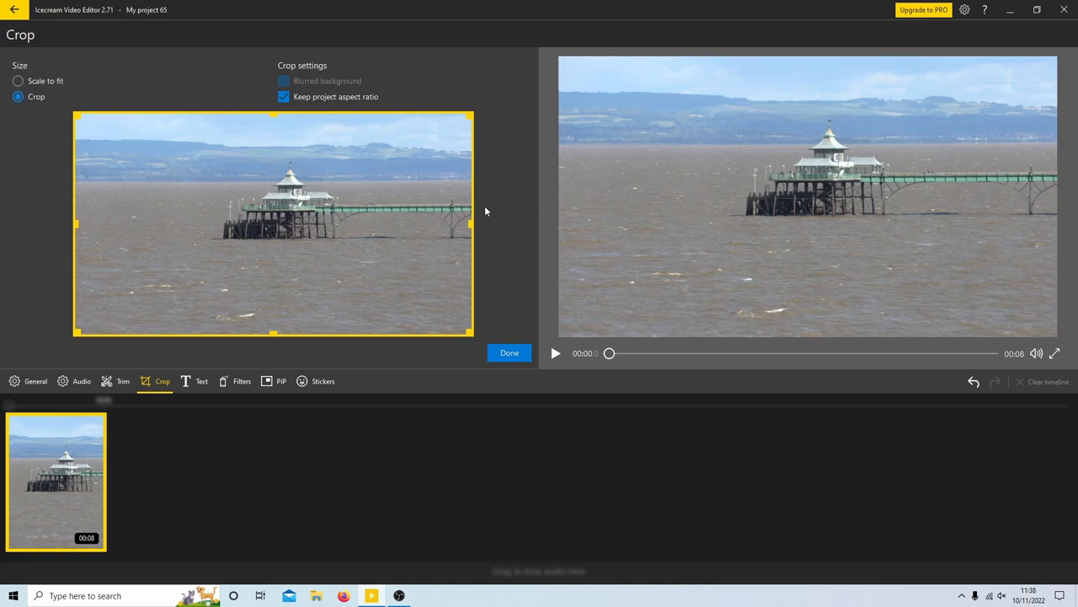
mouse_move(464, 118)
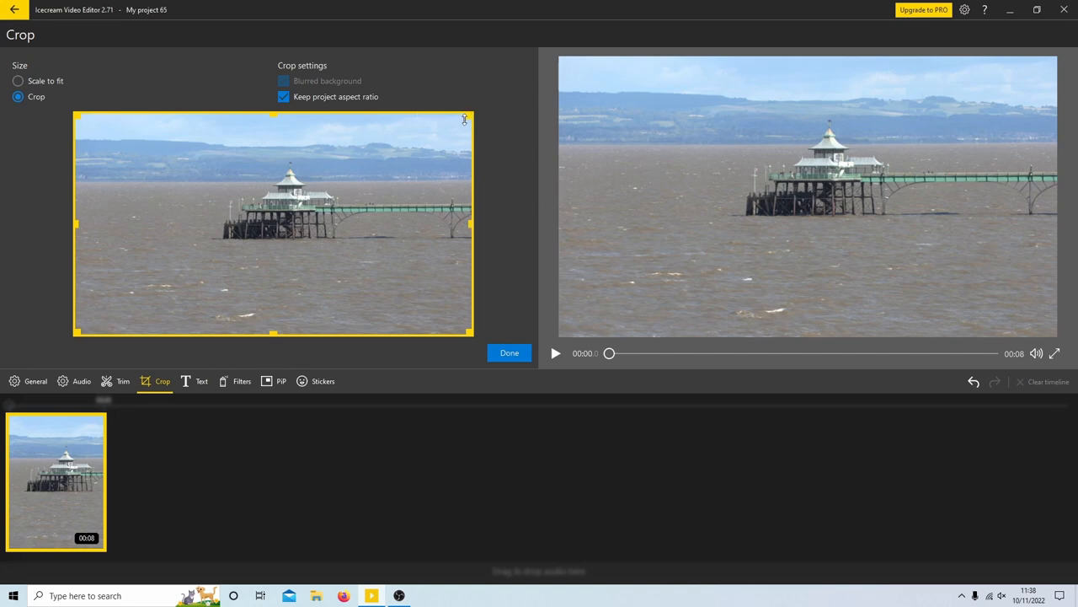
drag(472, 223, 412, 227)
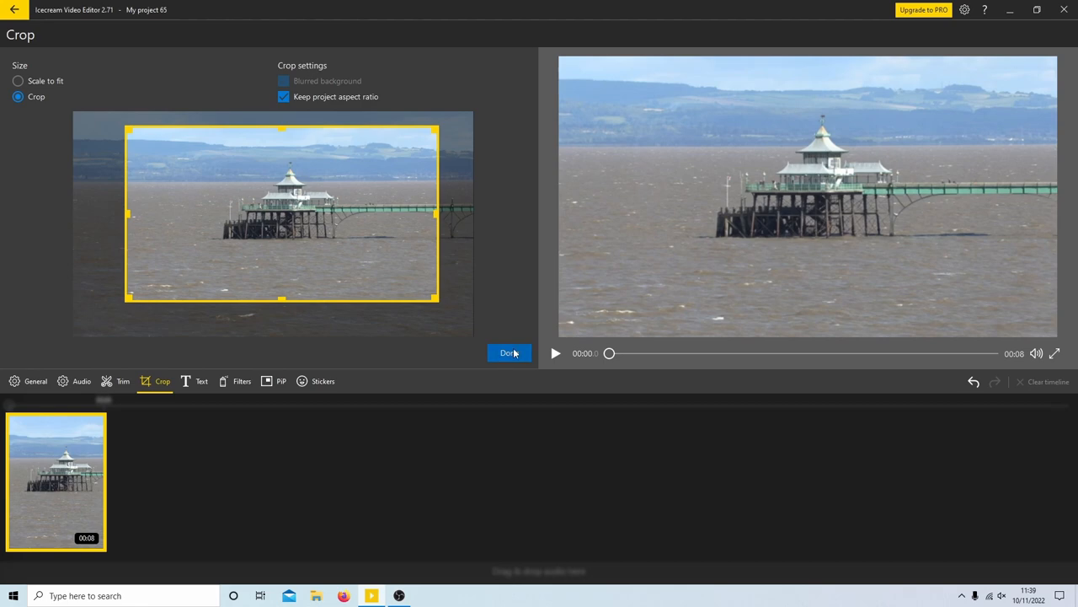
Confirm the pier crop with Done so the timeline clip is marked as cropped
click(509, 352)
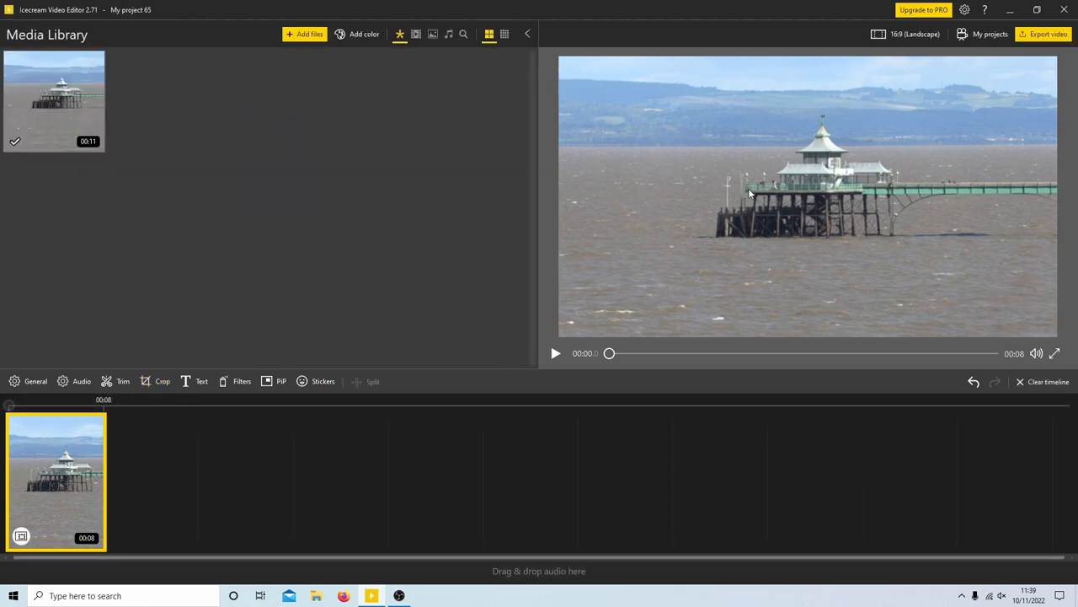
mouse_move(998, 260)
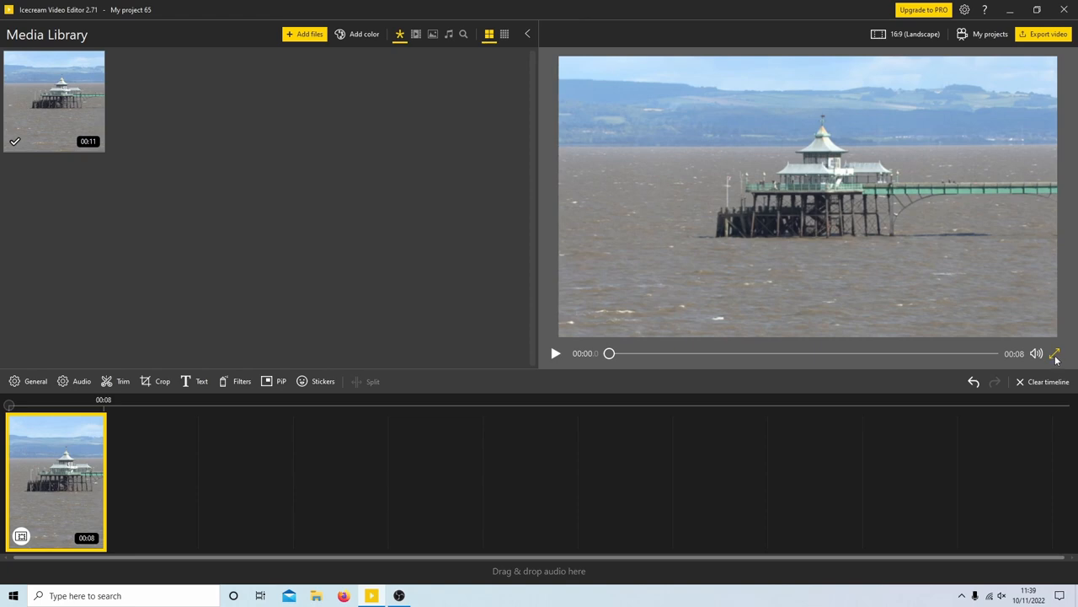
mouse_move(770, 59)
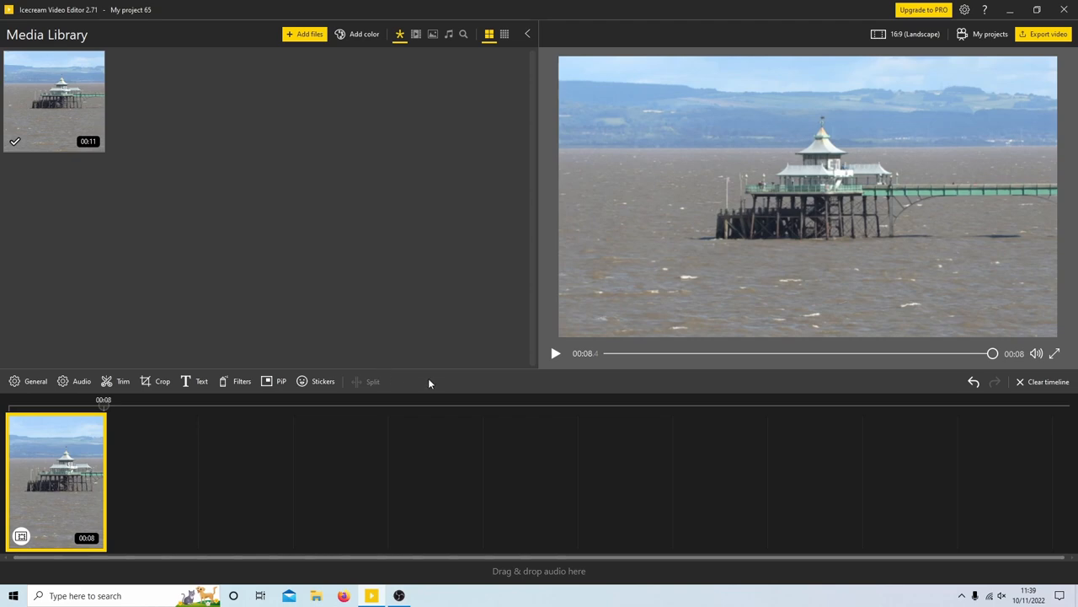
mouse_move(588, 403)
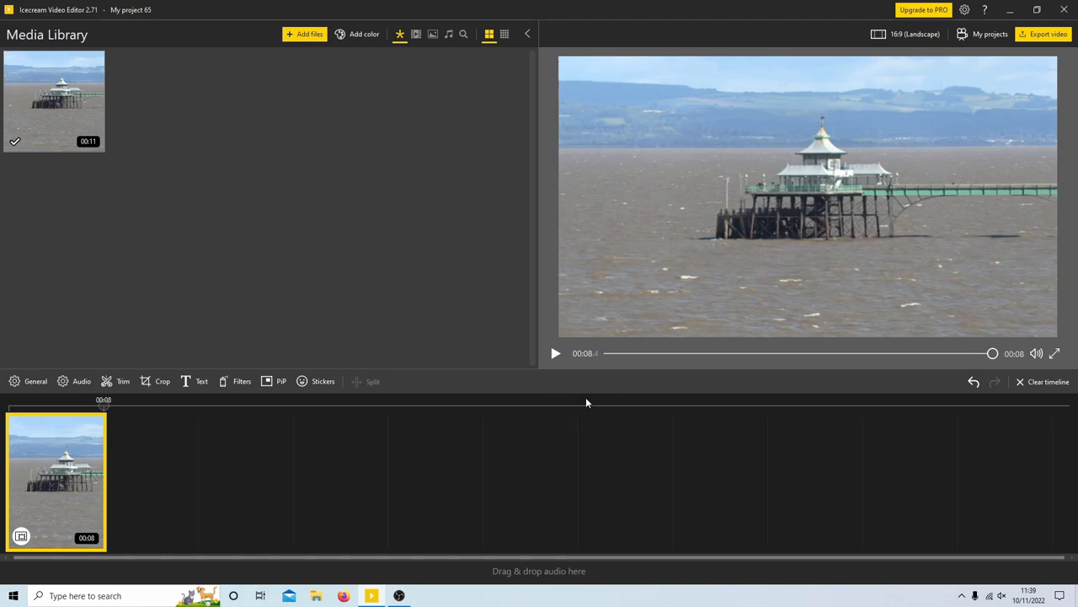